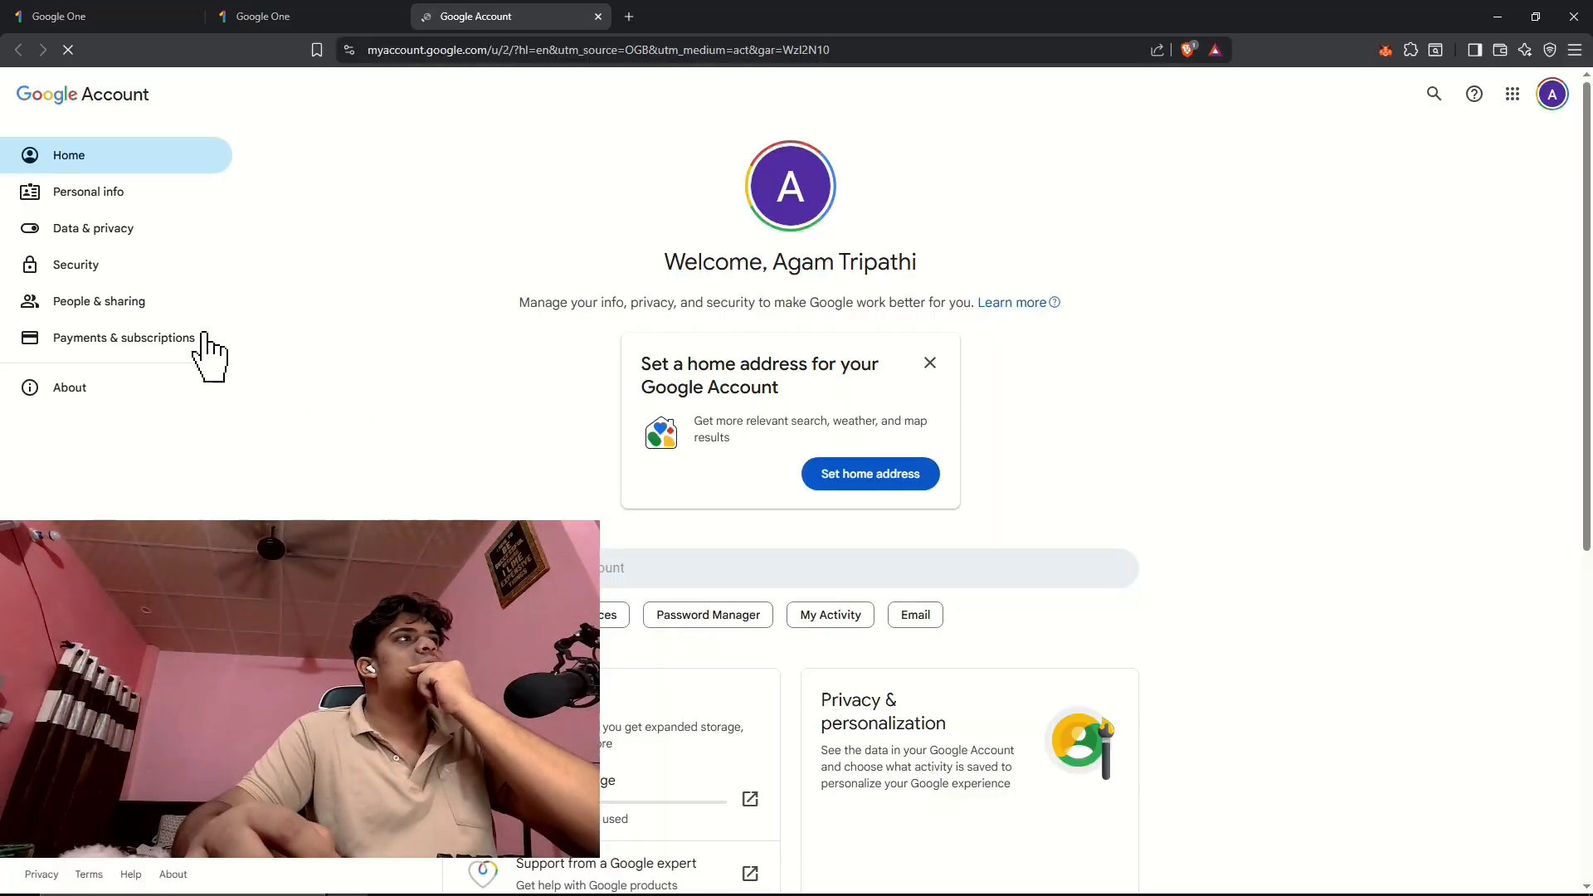
View the existing family member's details from People & sharing, then return to the family group.
{"action": "left_click", "coordinate": [98, 300]}
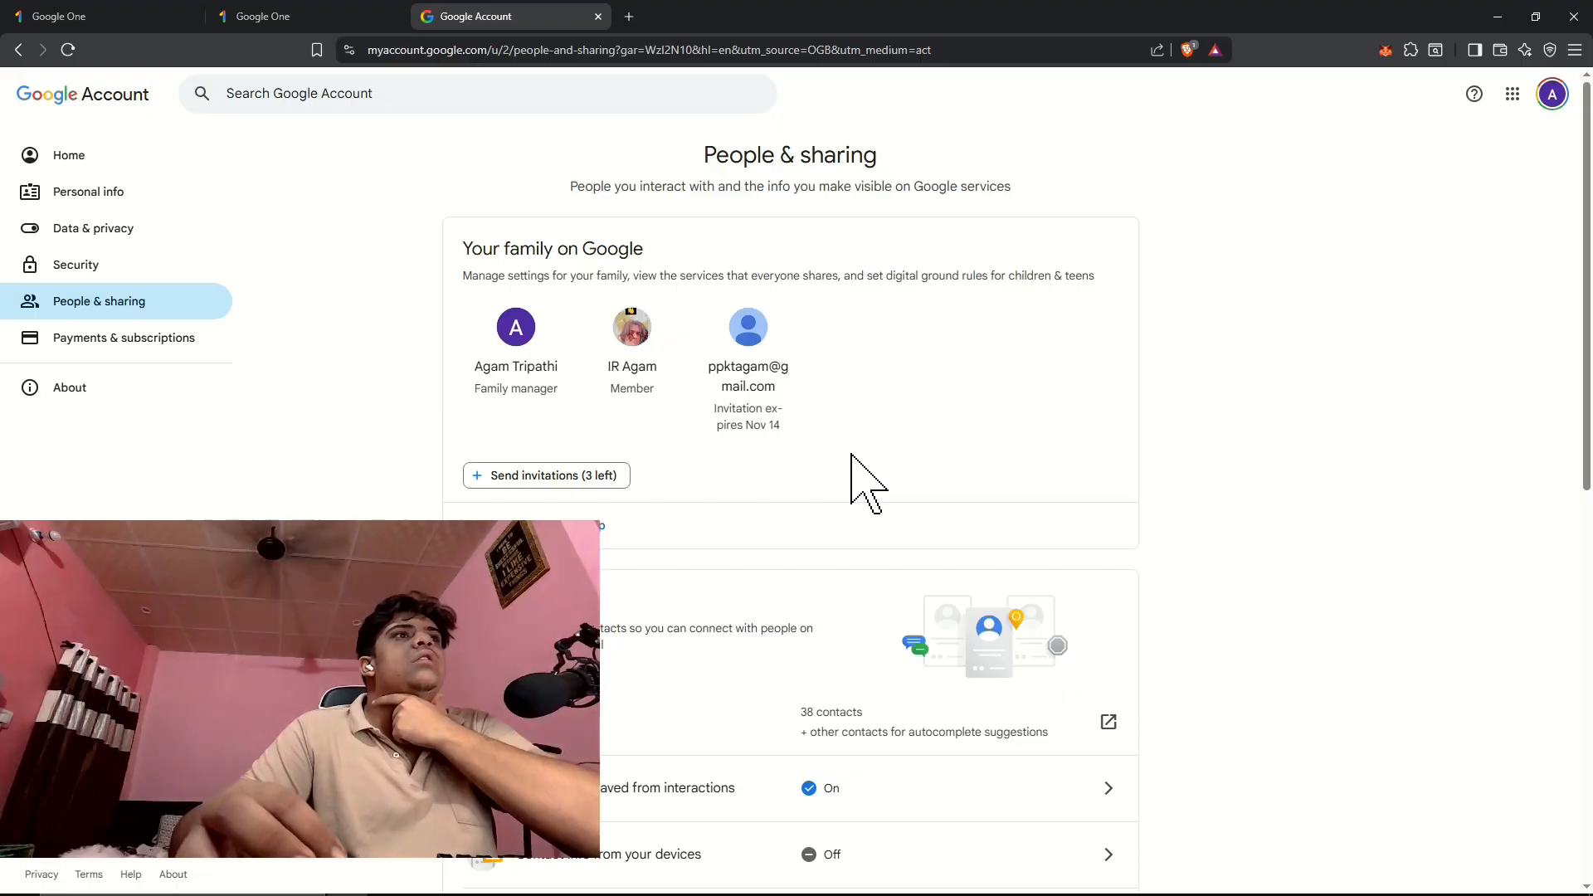
{"action": "mouse_move", "coordinate": [631, 365]}
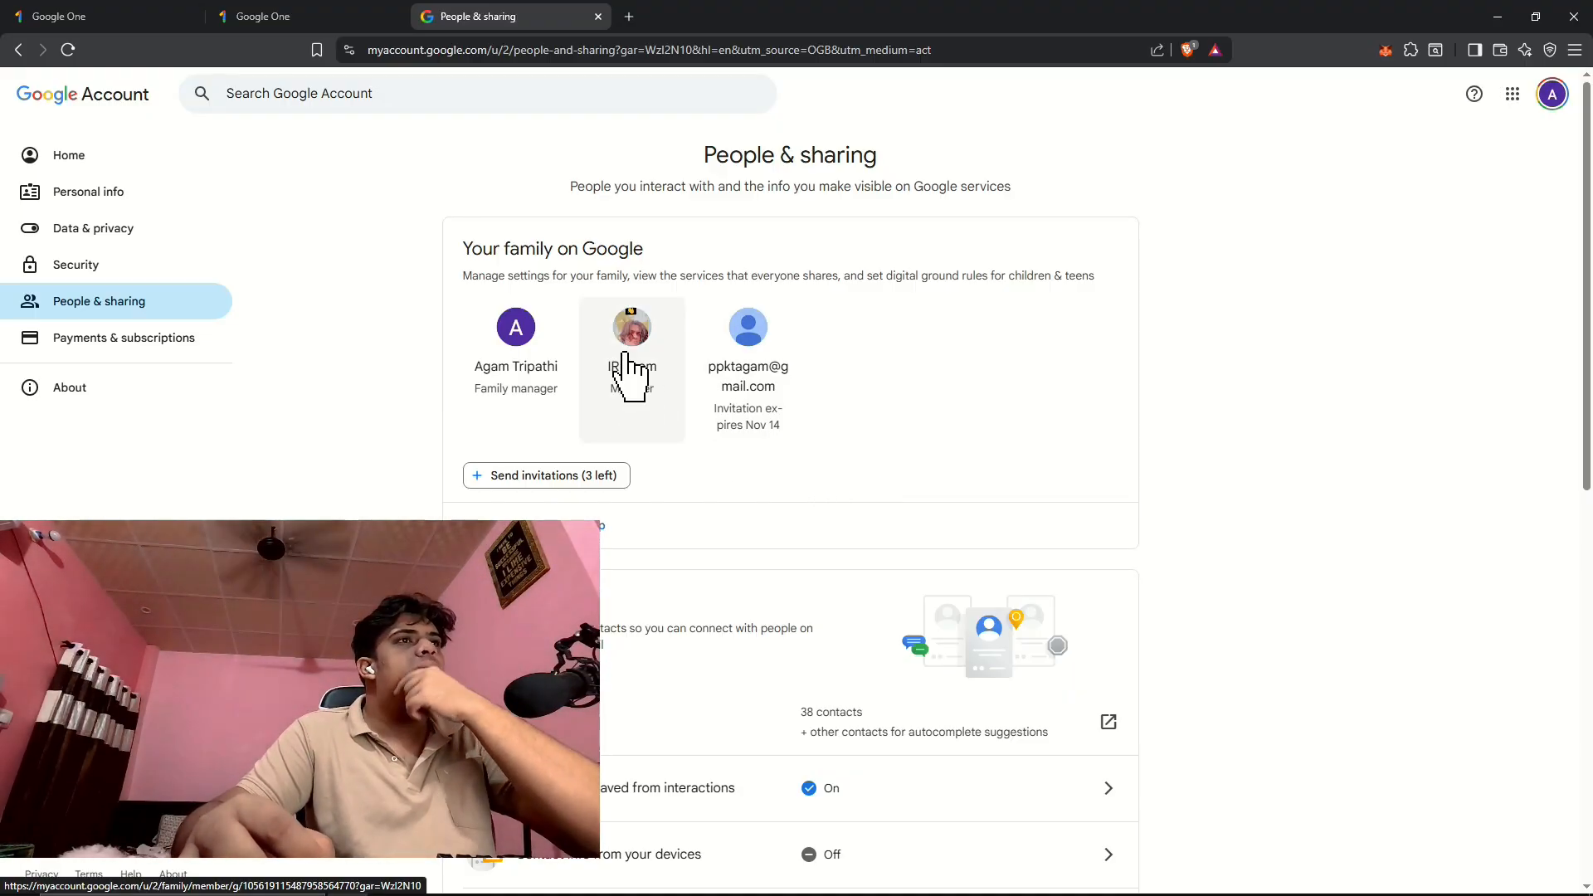
{"action": "left_click", "coordinate": [630, 345]}
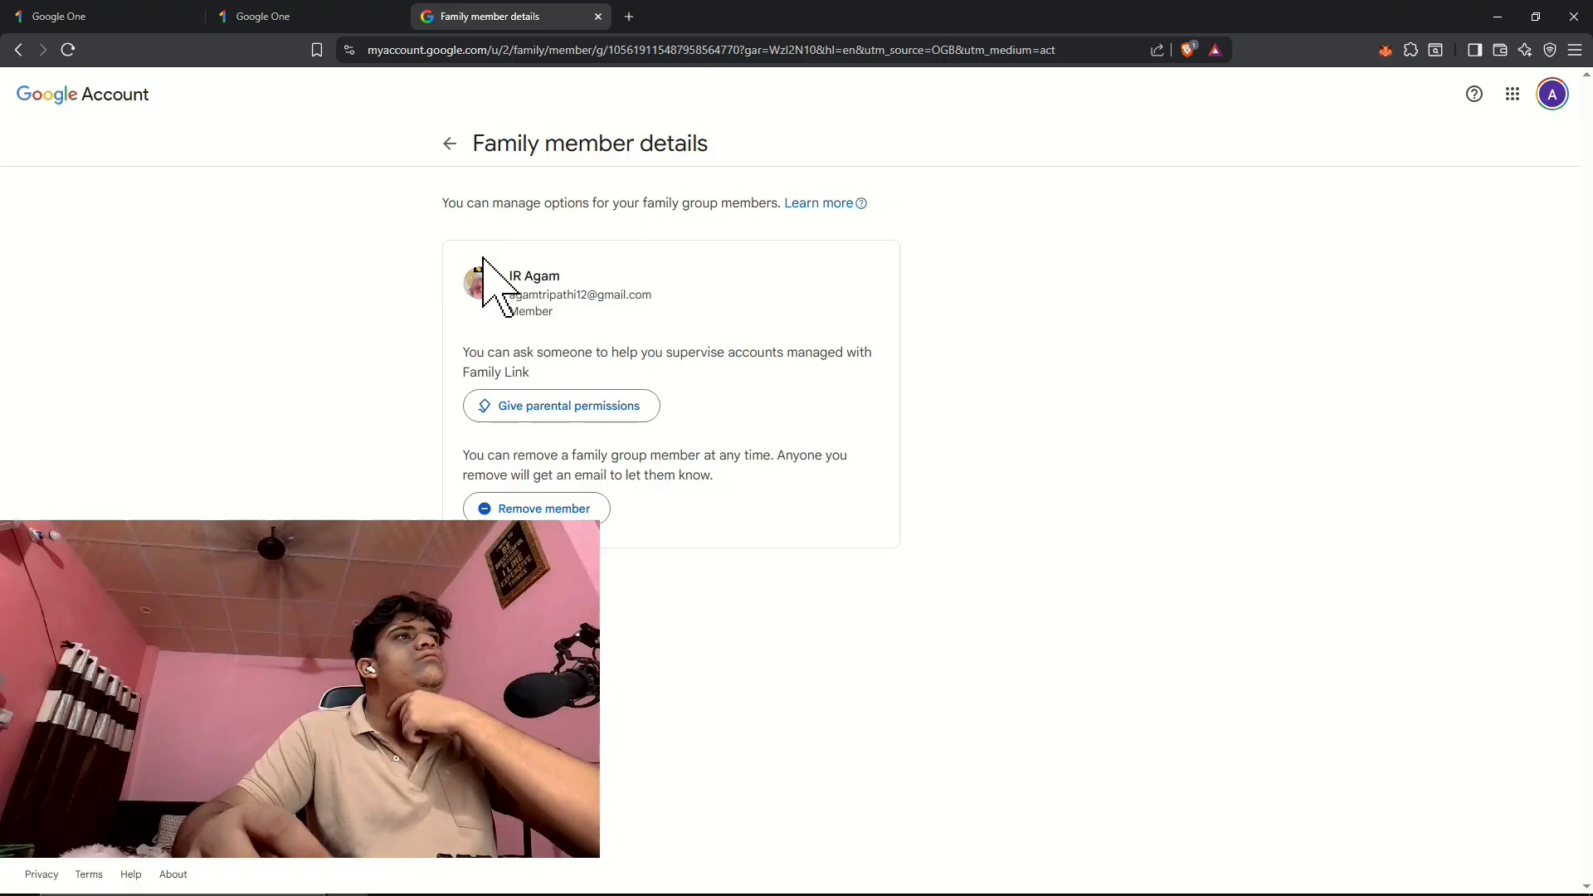
{"action": "mouse_move", "coordinate": [463, 166]}
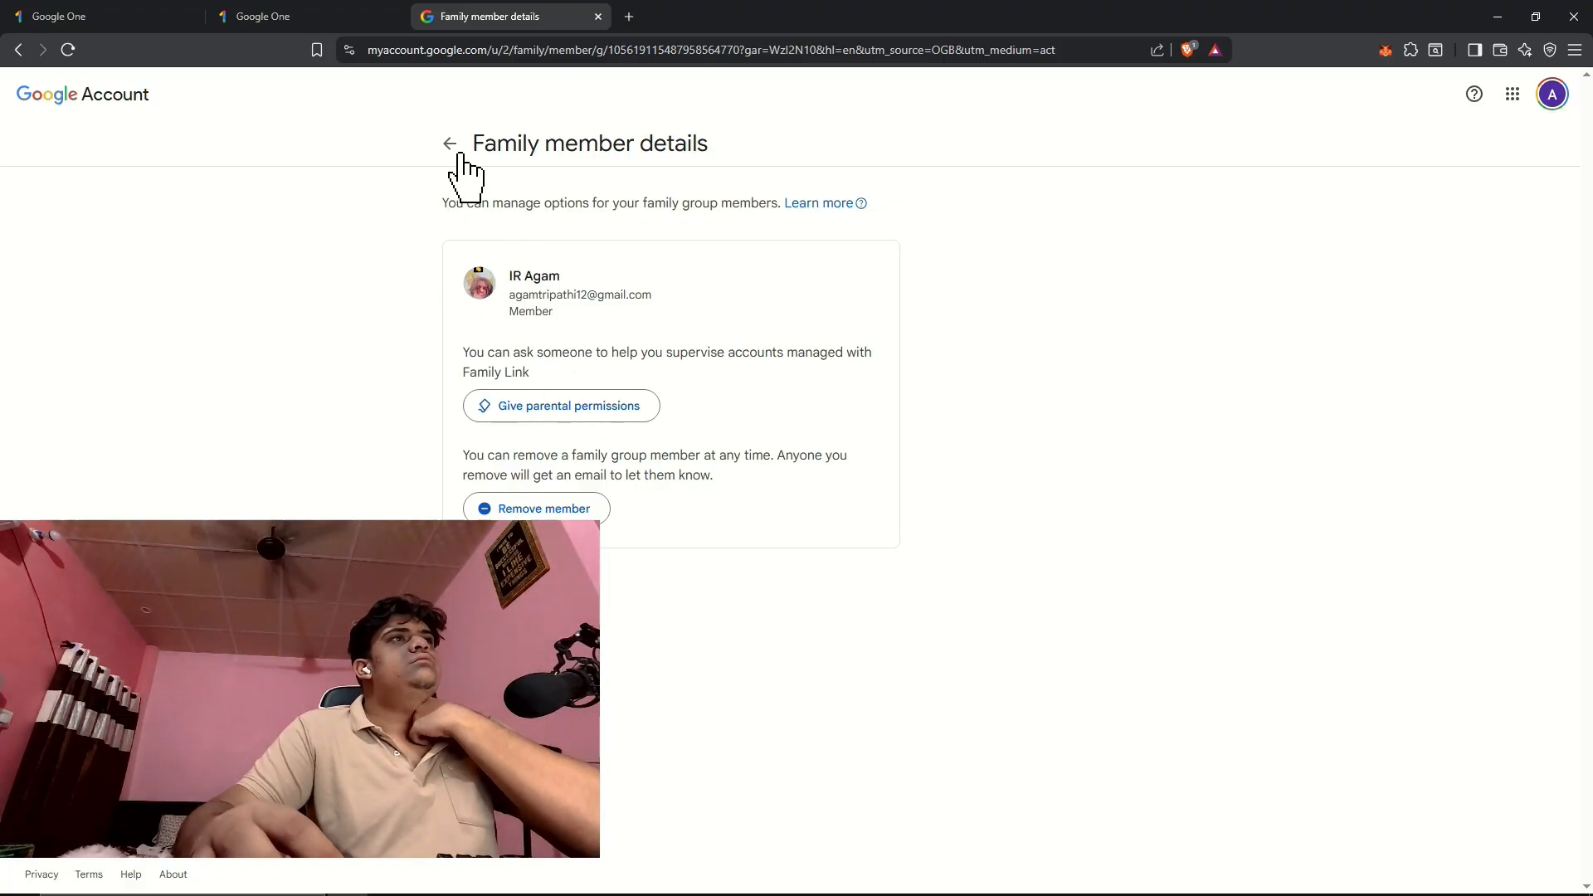
{"action": "left_click", "coordinate": [450, 143]}
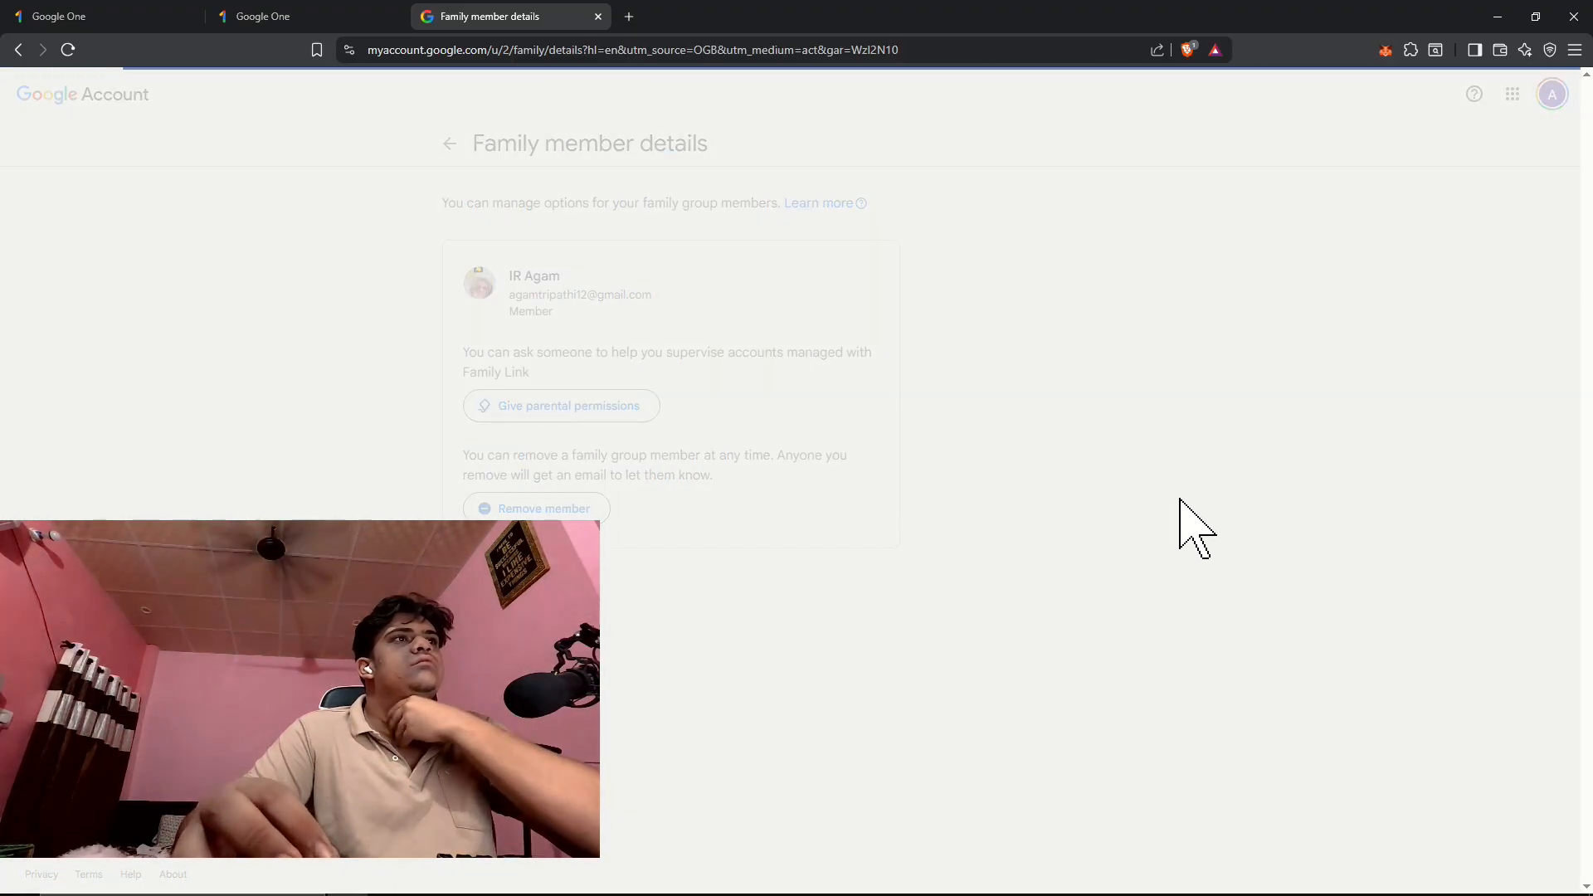
Show the Family sharing page down to 'Other products and subscriptions you can share'.
{"action": "left_click", "coordinate": [449, 142]}
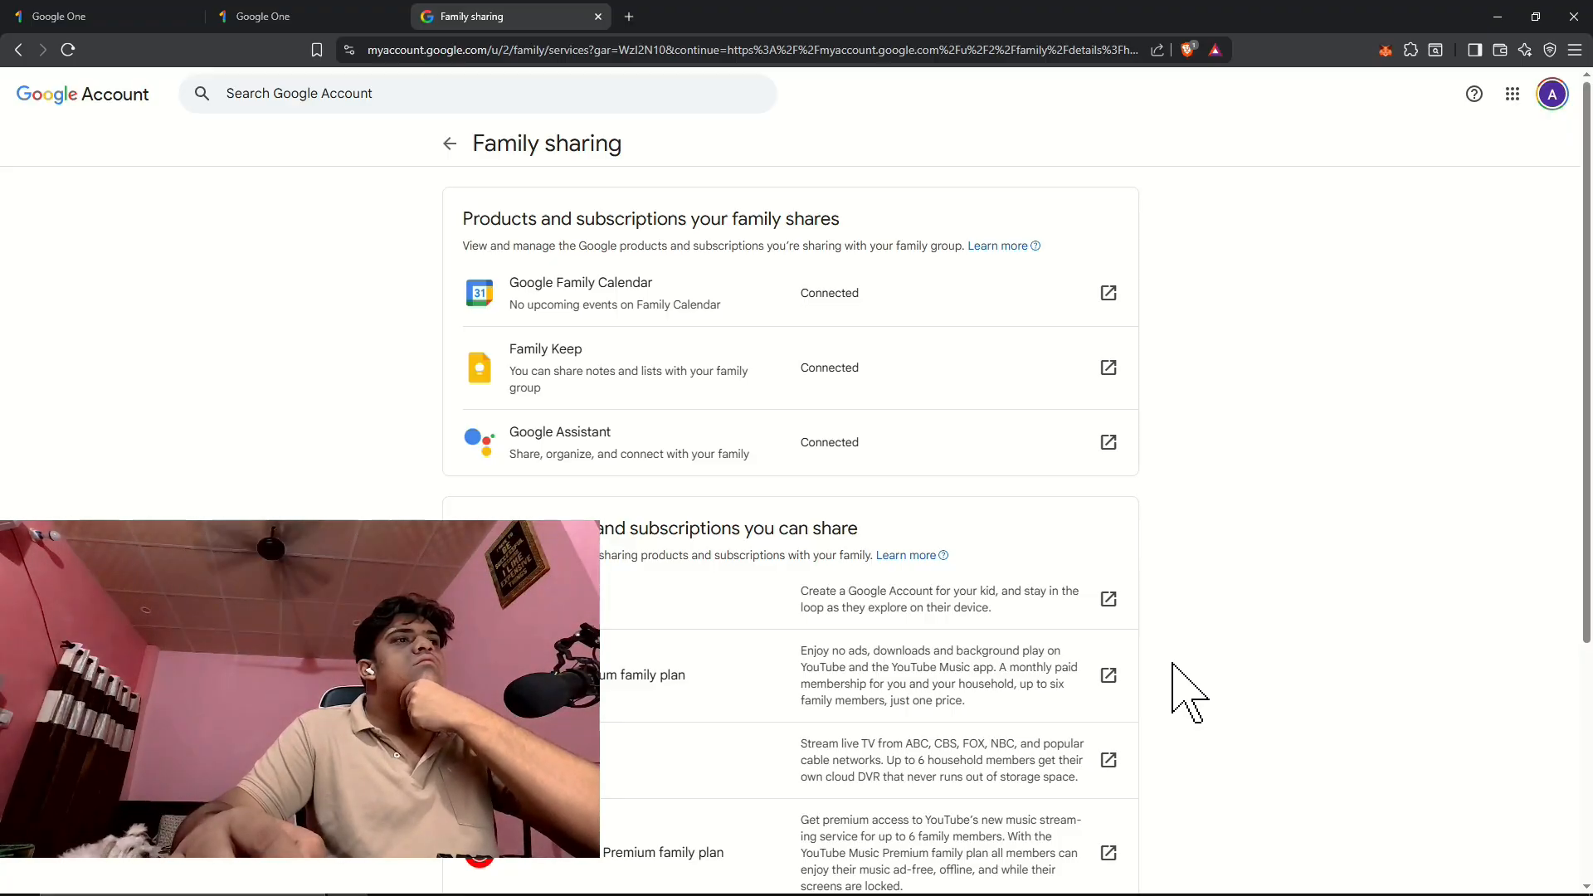
{"action": "scroll", "scroll_direction": "down", "scroll_amount": 3}
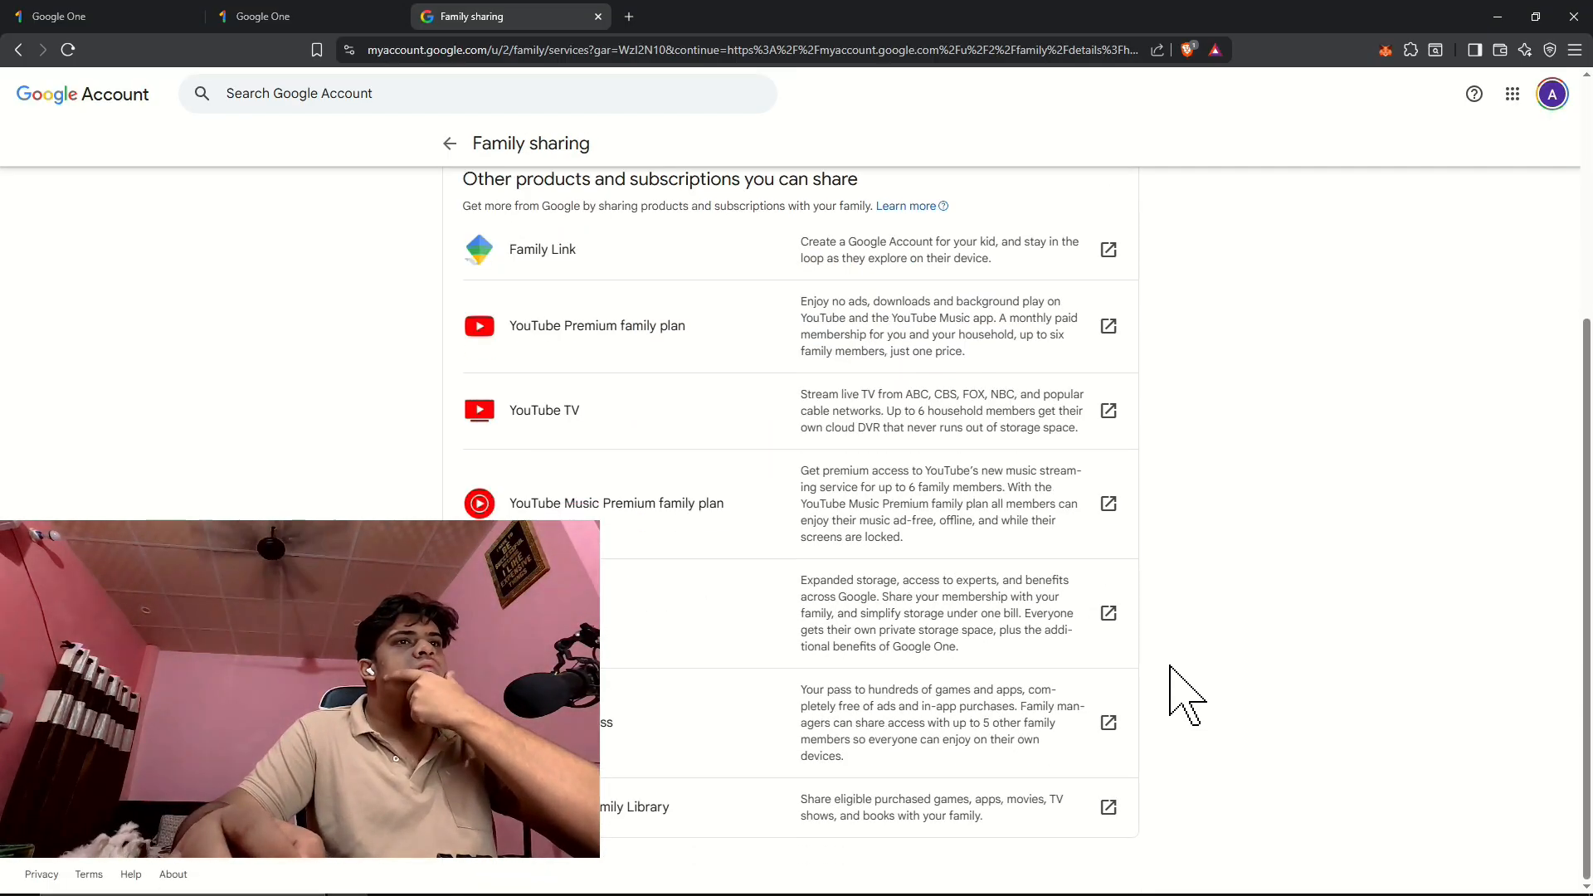
{"action": "mouse_move", "coordinate": [1109, 614]}
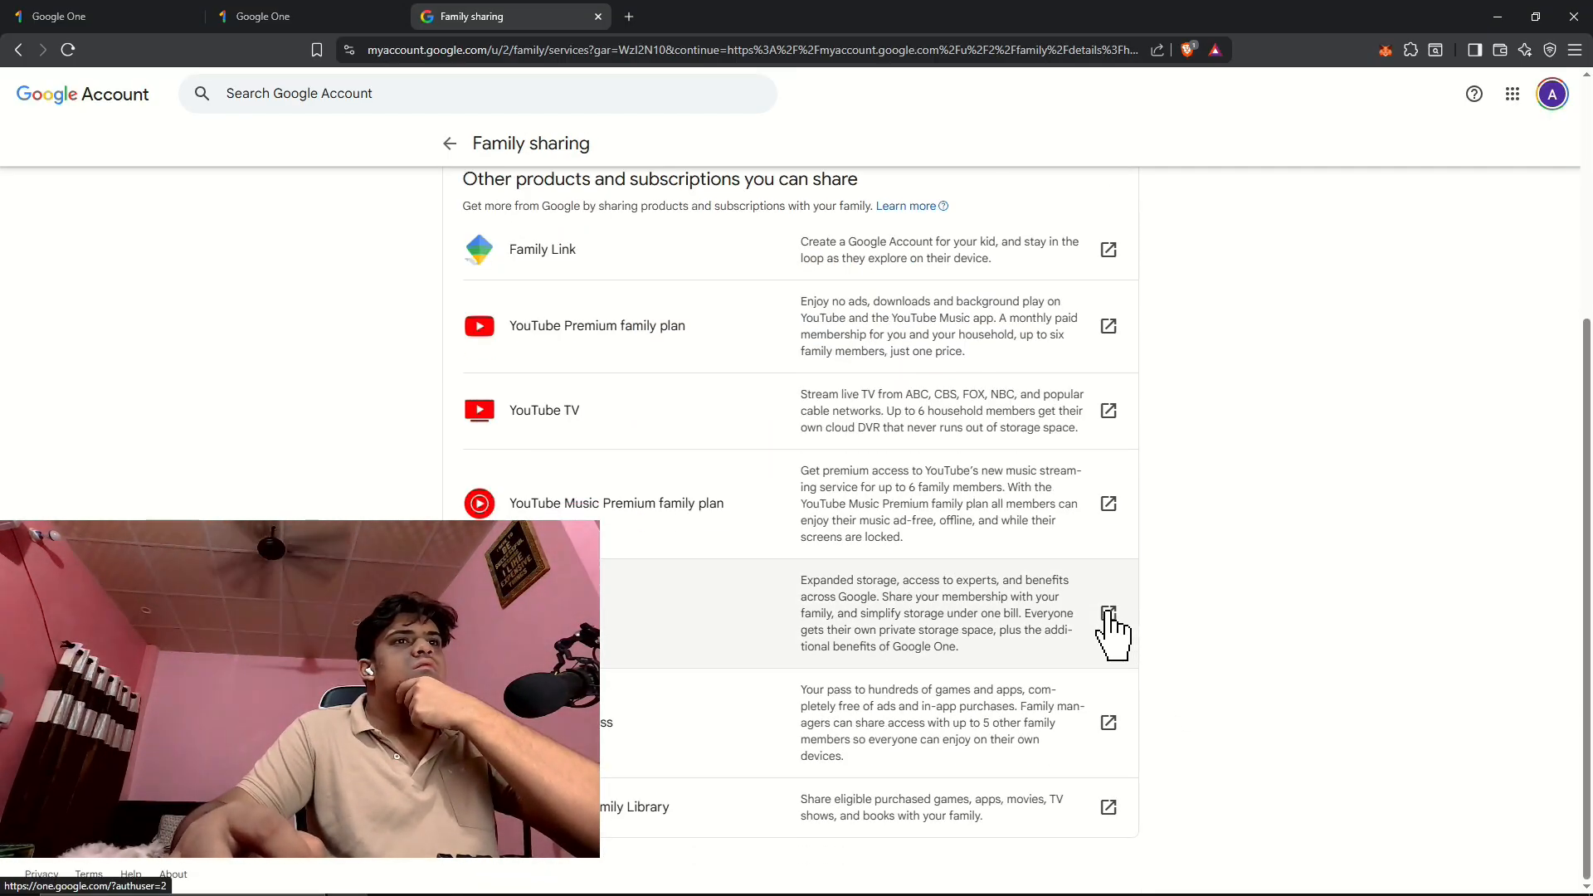
Go to Google One from the shareable subscriptions and reveal Manage family settings.
{"action": "left_click", "coordinate": [1108, 611]}
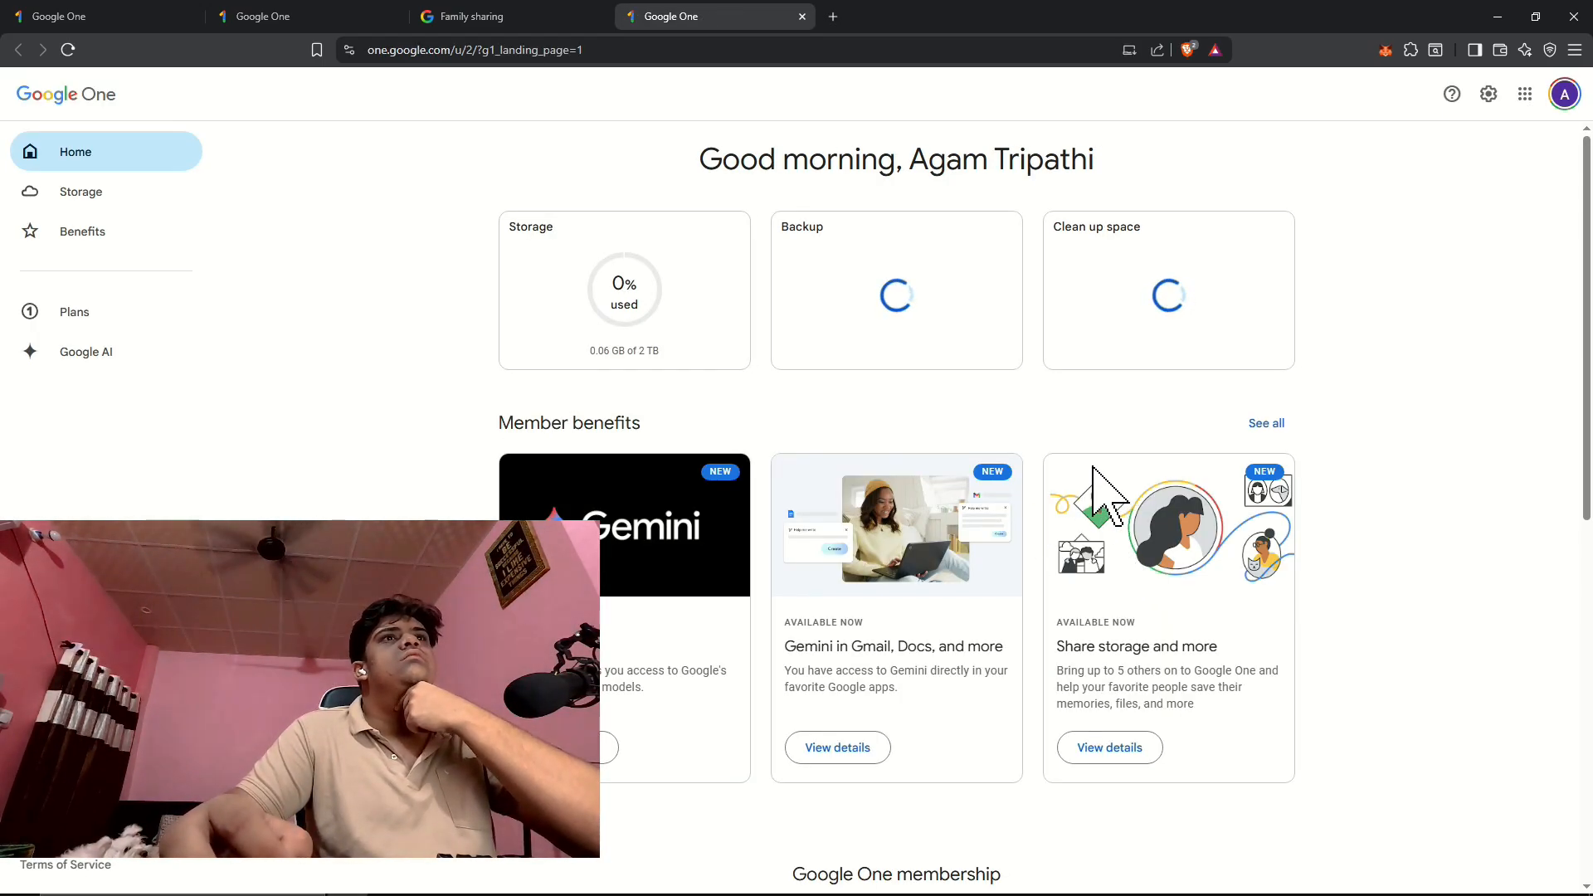
{"action": "scroll", "scroll_direction": "down", "scroll_amount": 3}
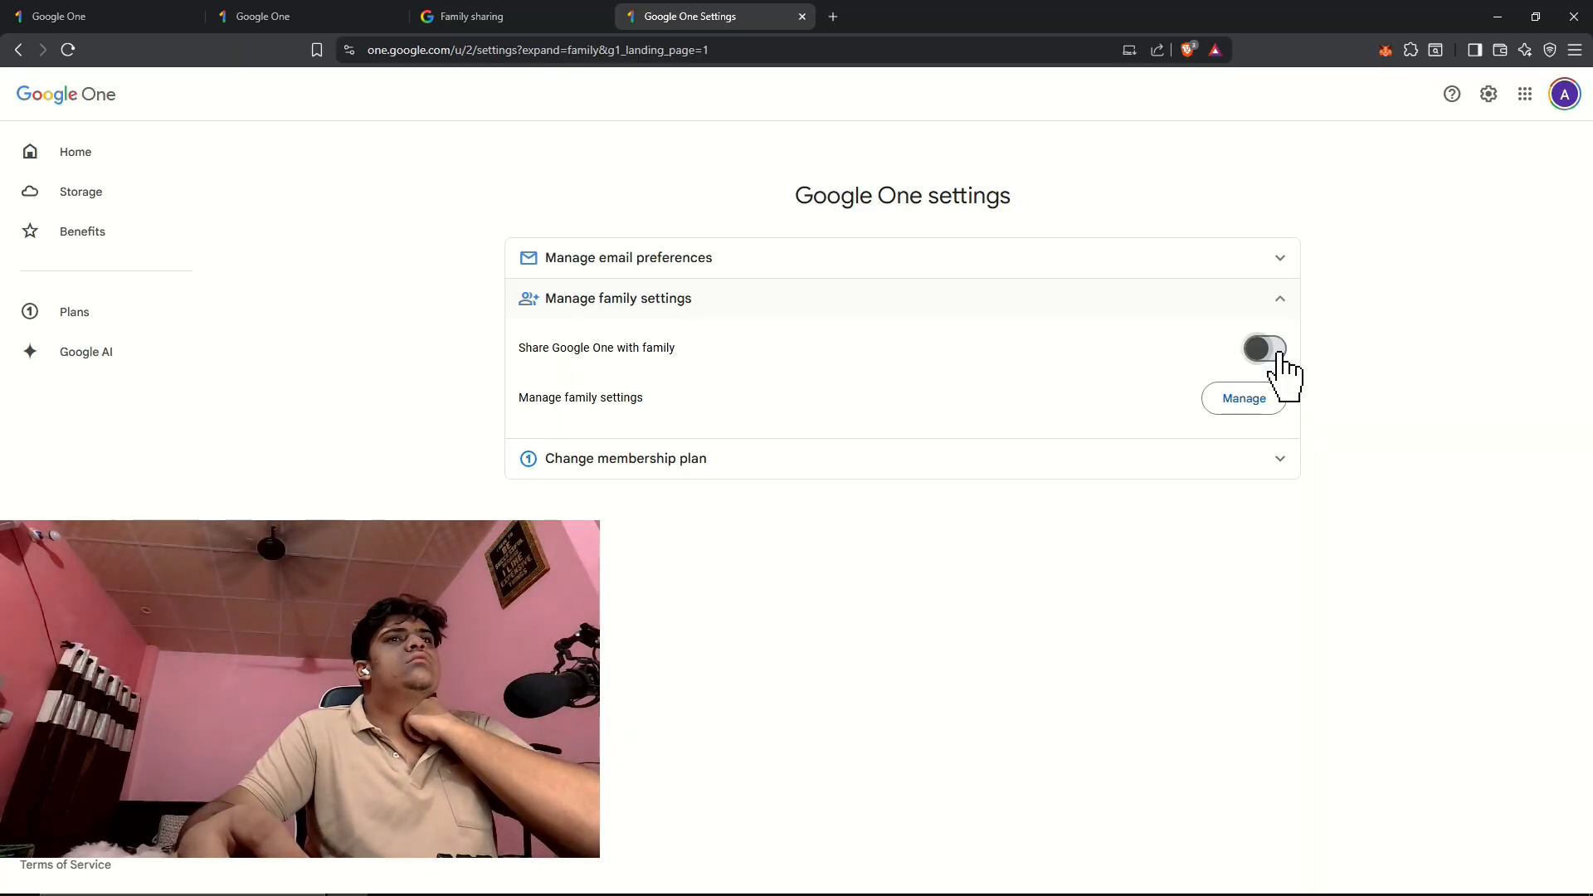
Enable 'Share Google One with family' and review the members on Your family on Google.
{"action": "left_click", "coordinate": [1264, 349]}
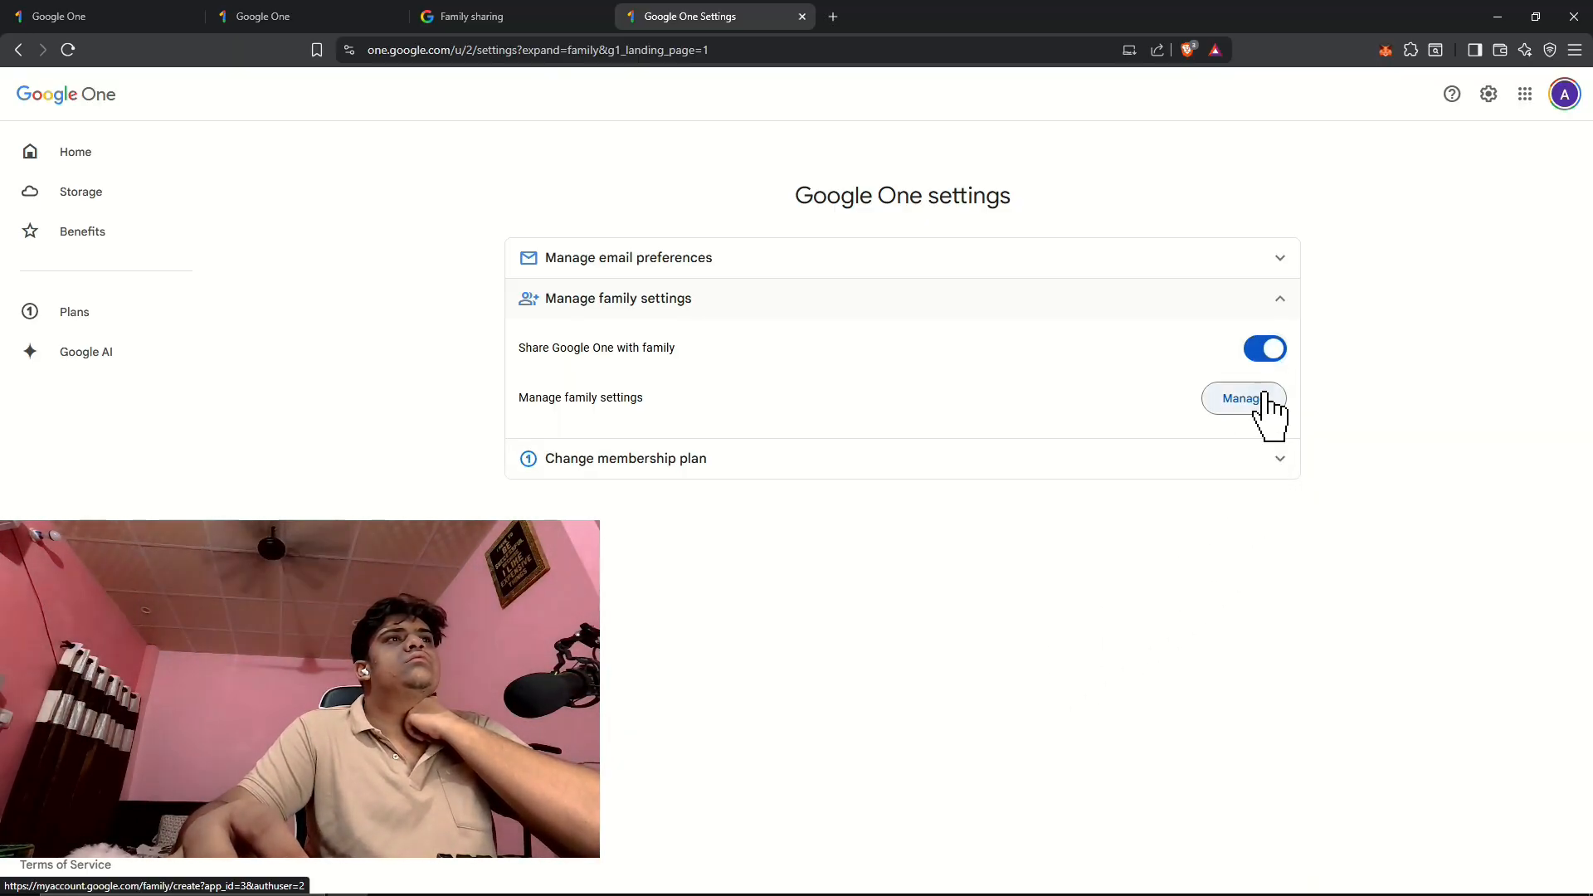
{"action": "left_click", "coordinate": [1243, 397]}
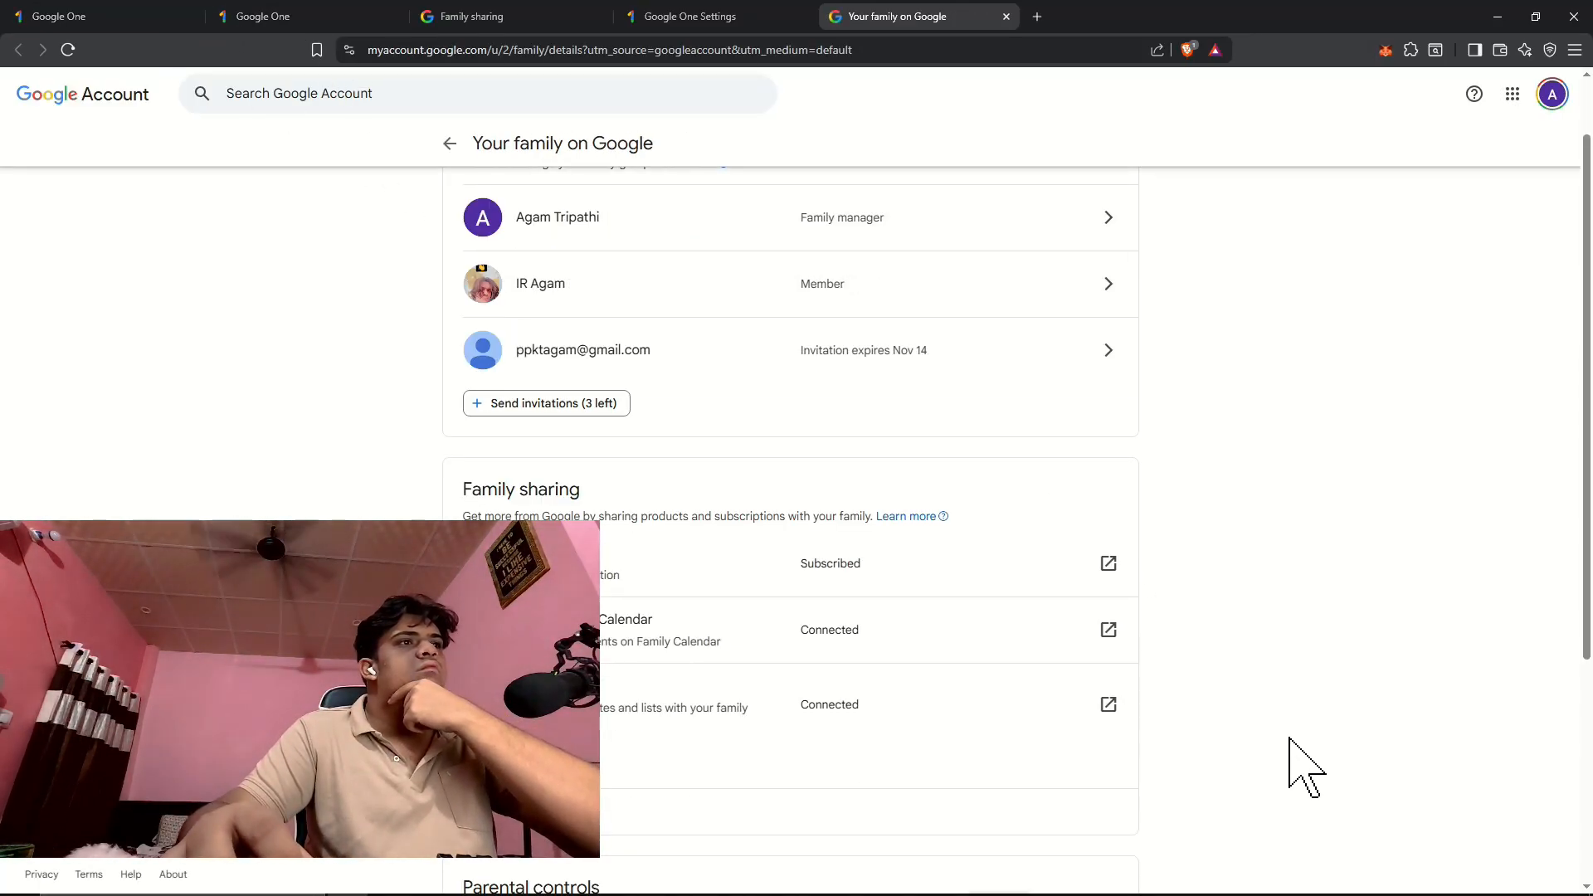
{"action": "scroll", "scroll_direction": "down", "scroll_amount": 3}
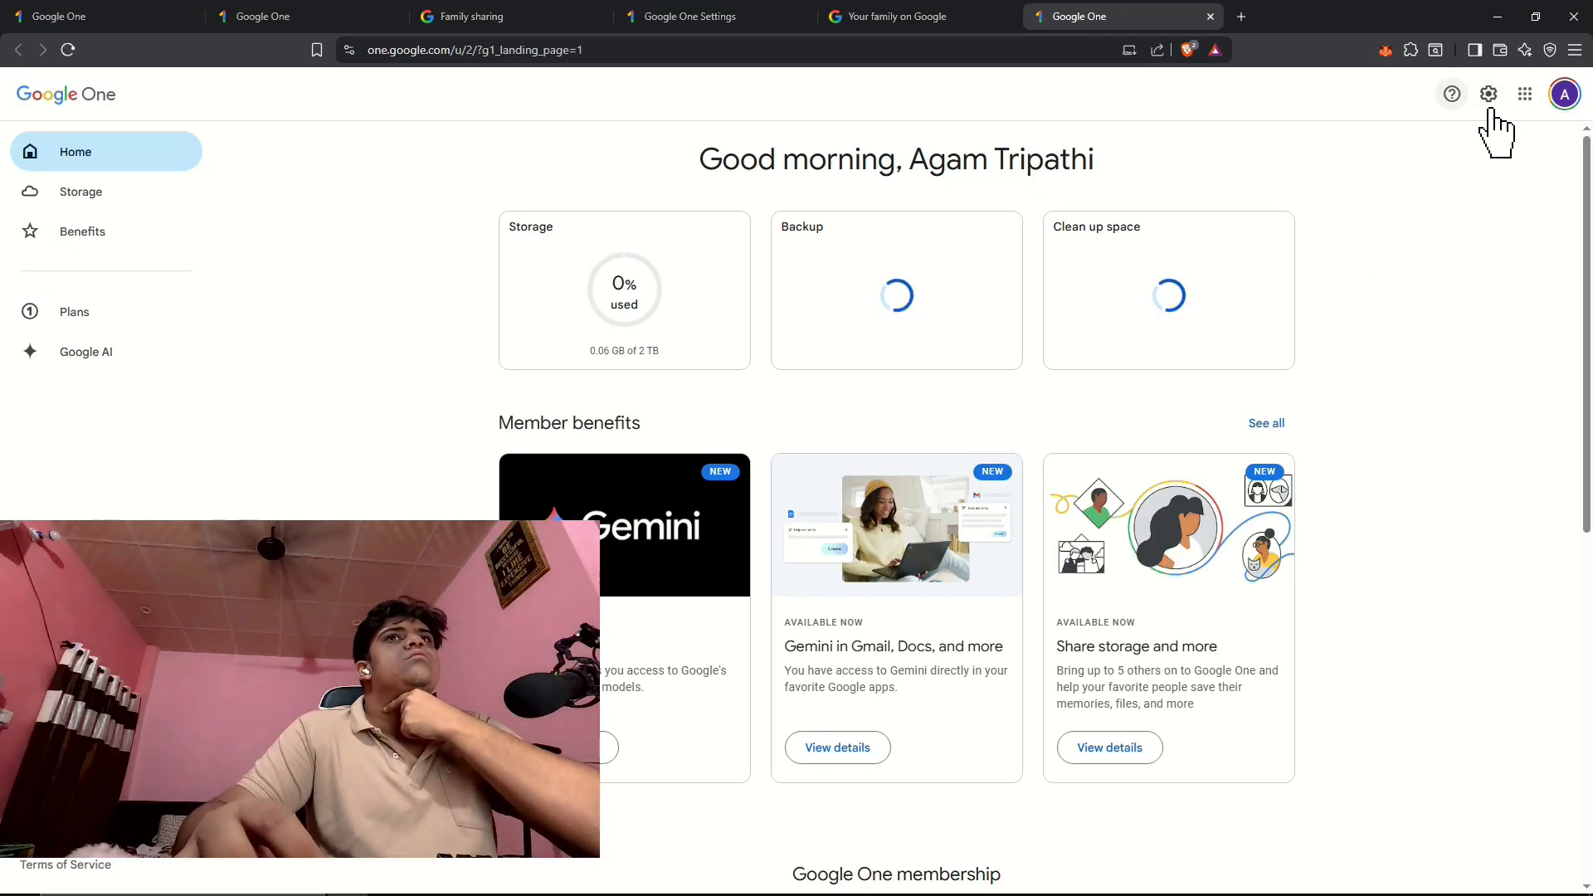
Switch to the family member's signed-in account from the profile avatar menu.
{"action": "left_click", "coordinate": [1563, 93]}
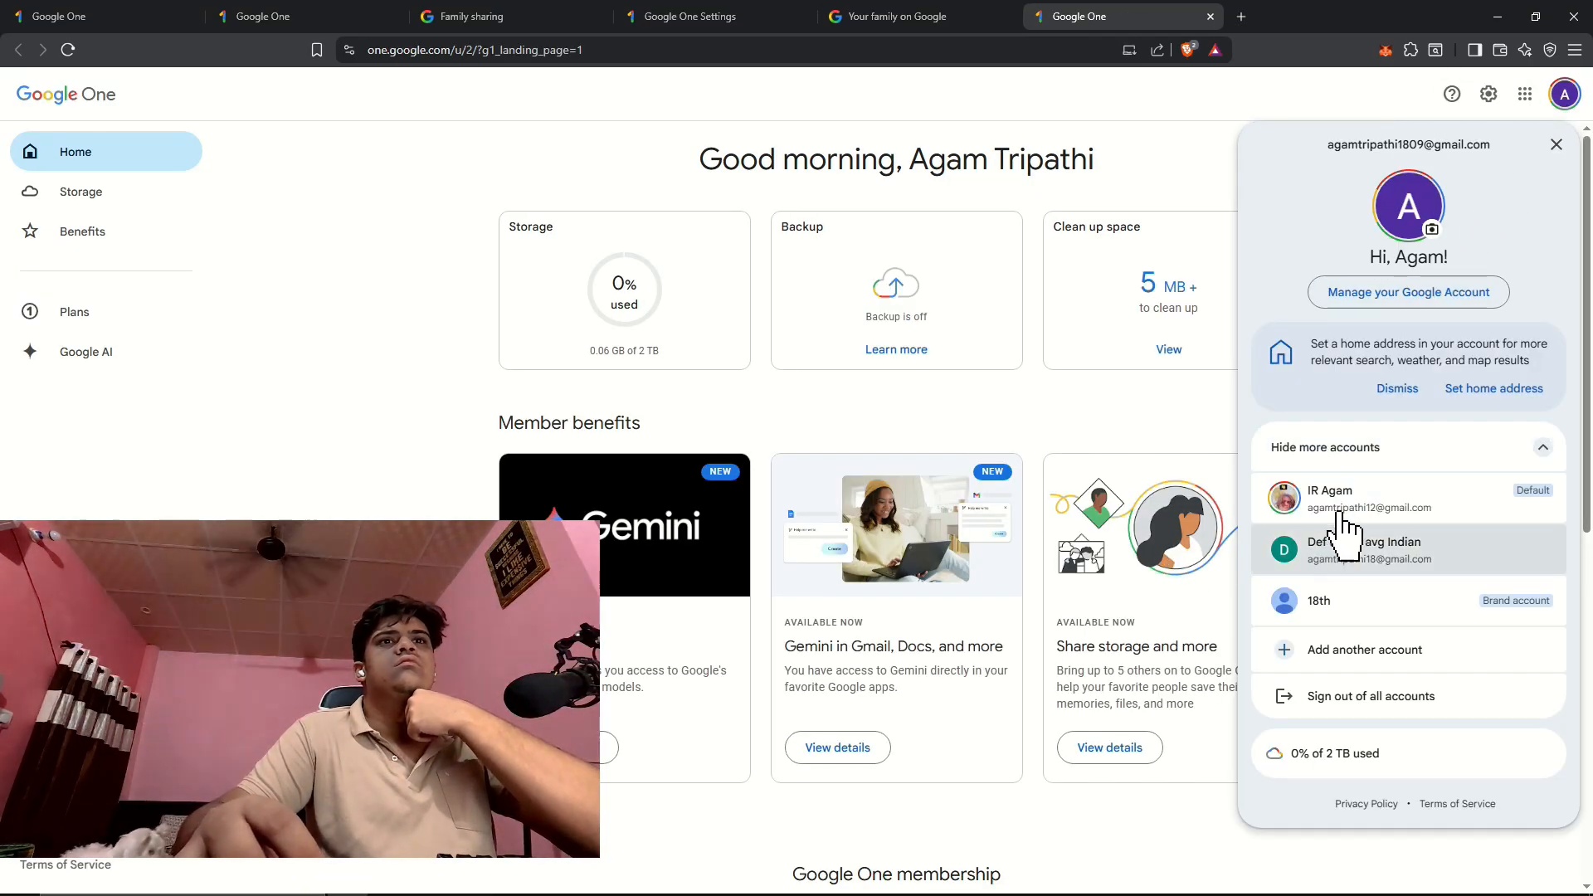
{"action": "left_click", "coordinate": [1372, 549]}
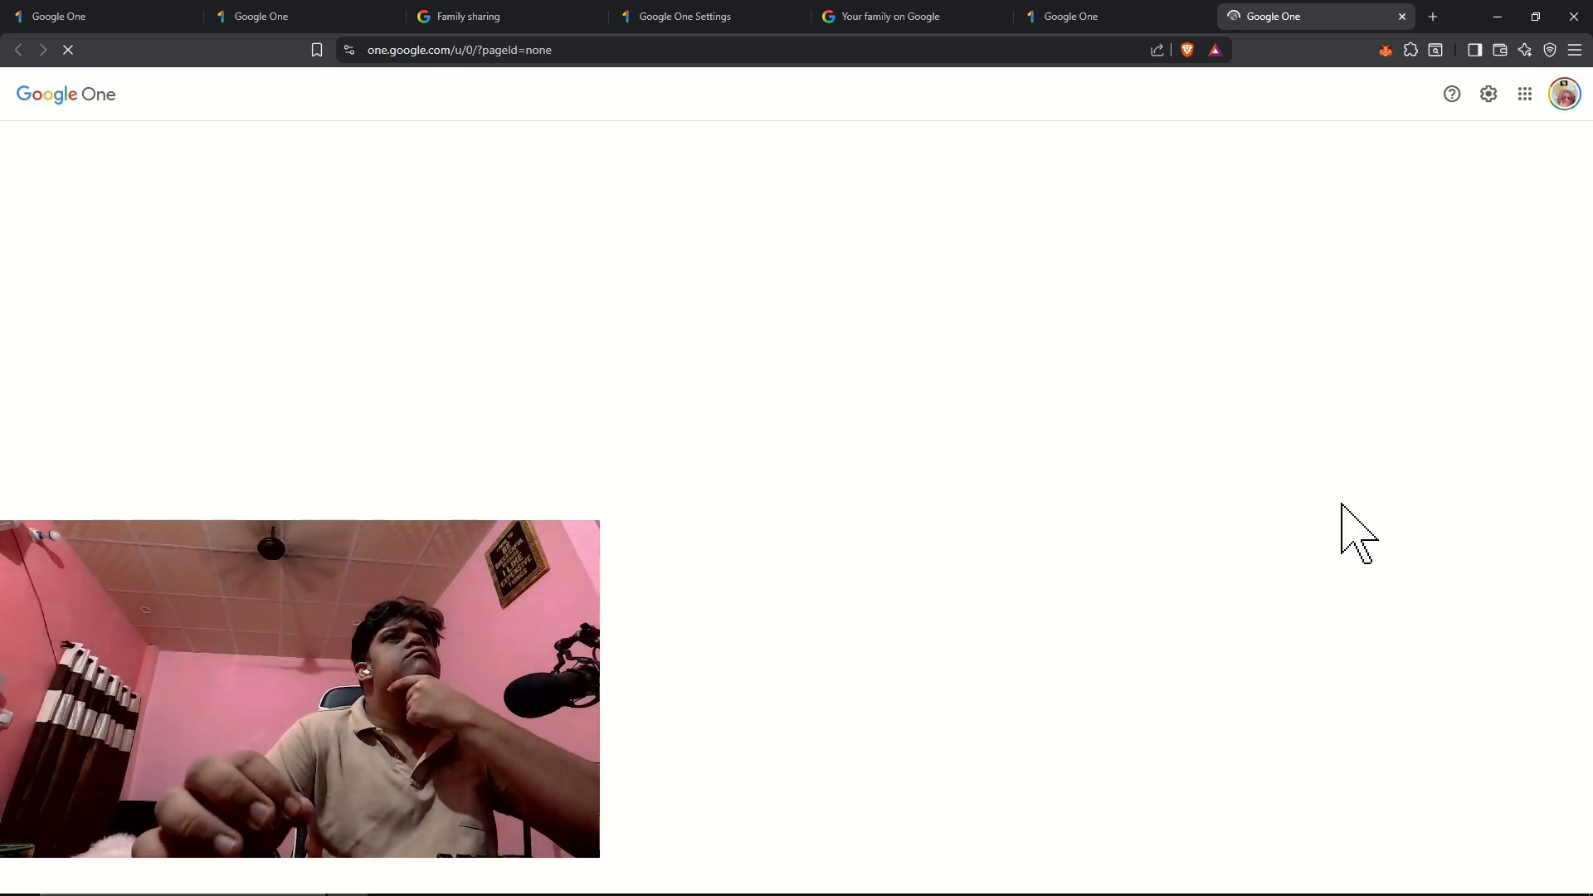